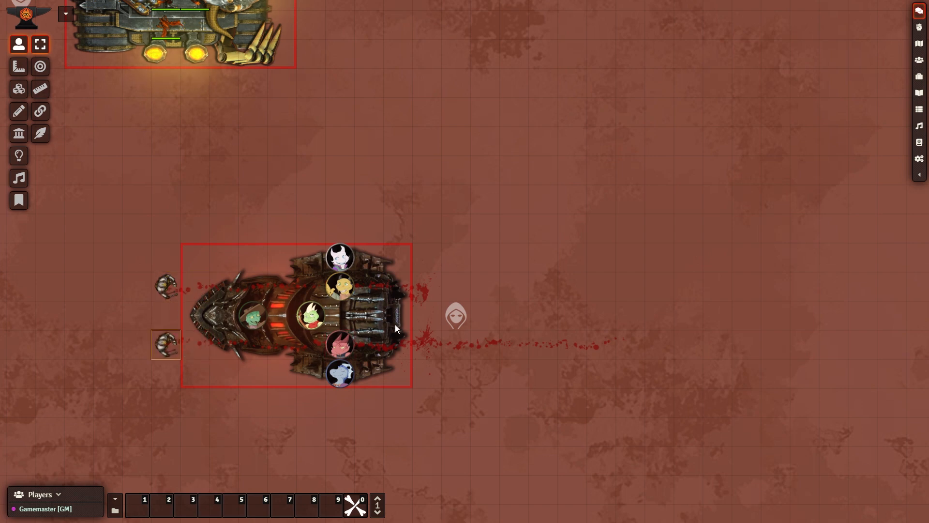
Step: Drive the crewed war machine into an angled position beside the rival vehicle on the desert map
{"action": "left_click", "coordinate": [456, 315]}
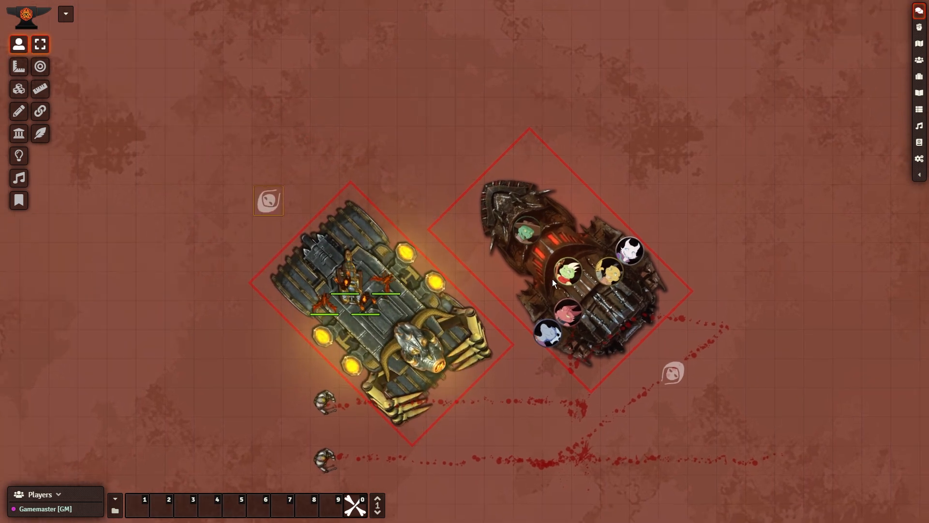
{"action": "left_click", "coordinate": [634, 65]}
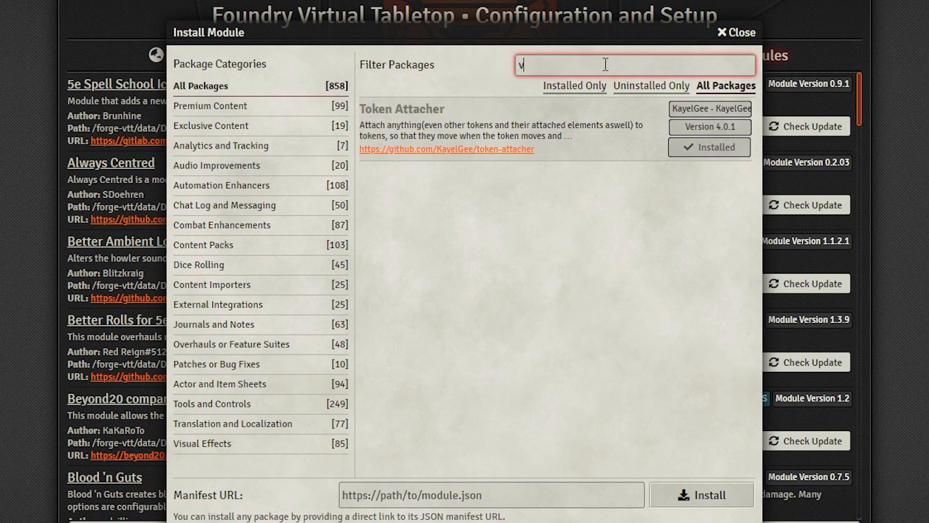
Step: Filter the module installer list by 'vehicles' to confirm Vehicles and Mechanisms shows as installed
{"action": "type", "text": "ehicles"}
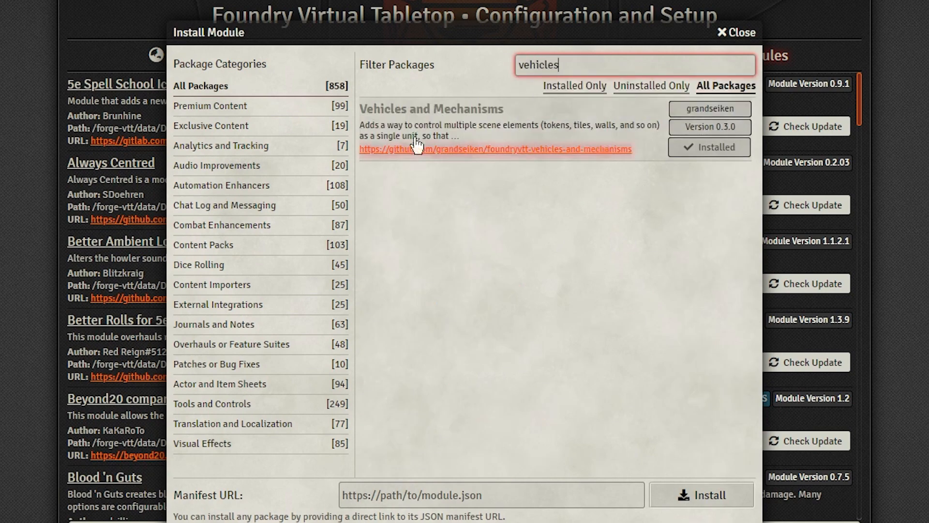
{"action": "mouse_move", "coordinate": [427, 141]}
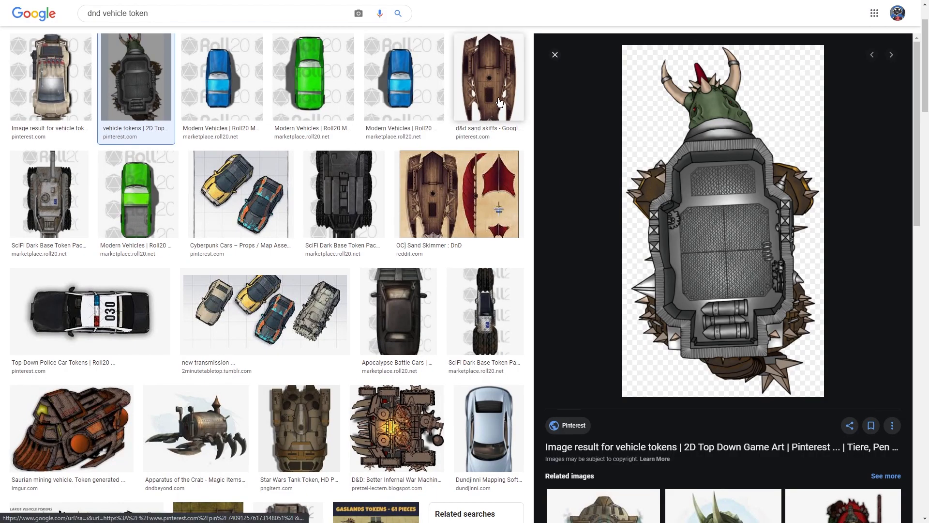
Step: Preview the D&D Better Infernal War Machine Tokens image from the dnd vehicle token results
{"action": "left_click", "coordinate": [488, 77]}
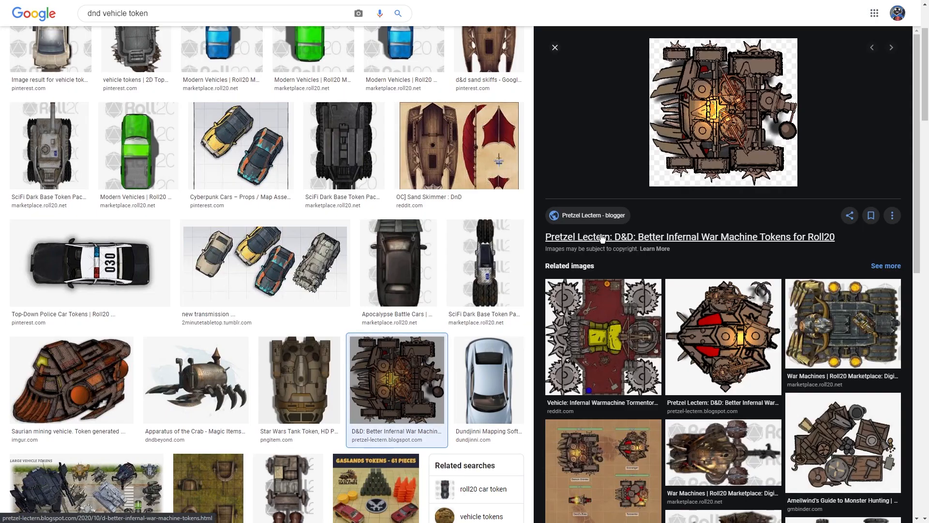
{"action": "scroll", "scroll_direction": "down", "scroll_amount": 3}
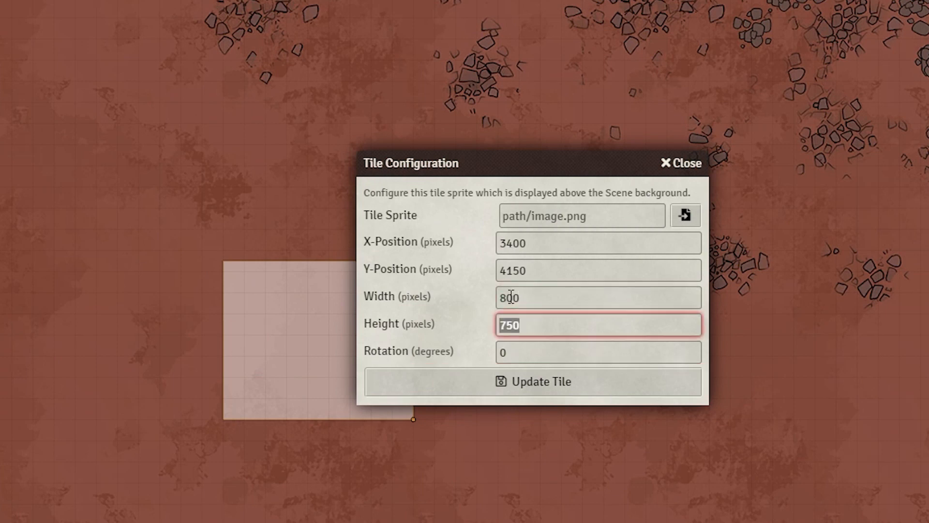
Step: Give the new tile a height of 500 pixels and browse for its war machine image
{"action": "type", "text": "500"}
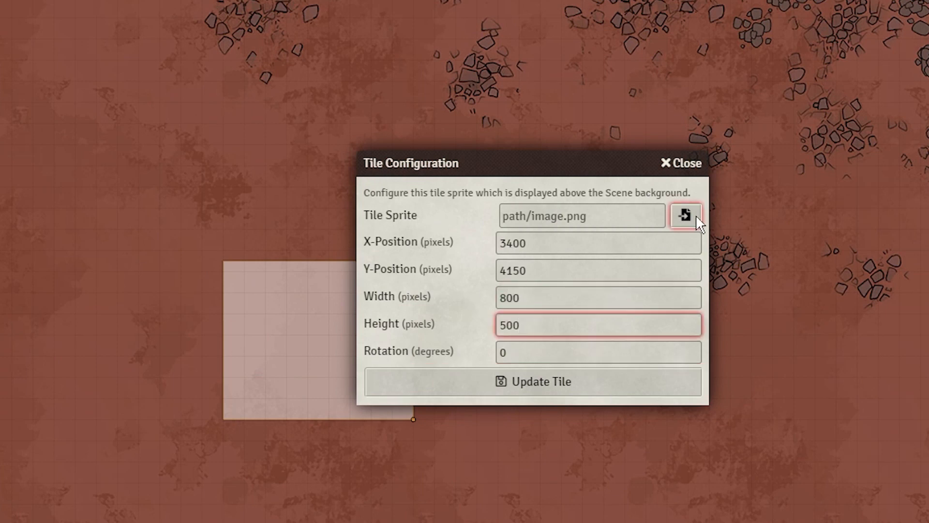
{"action": "left_click", "coordinate": [681, 163]}
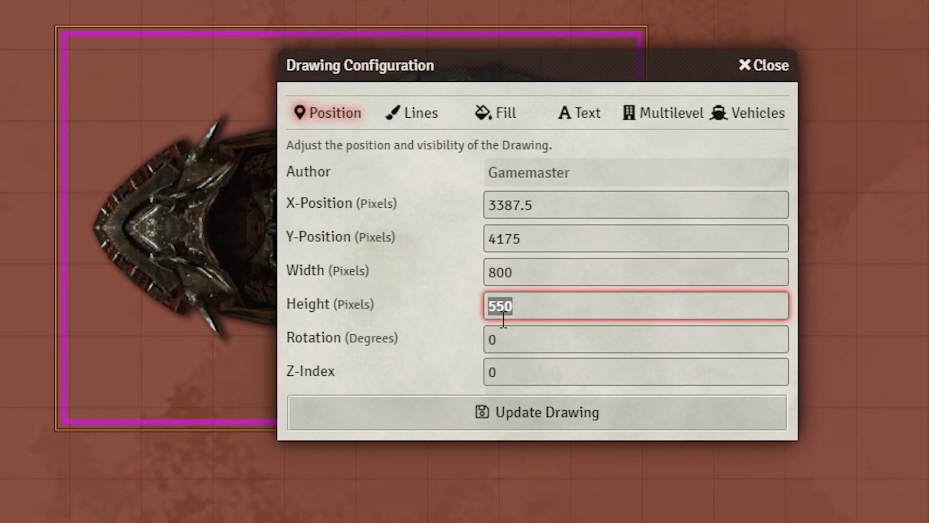
Step: Make the drawing 500 pixels high and set its Vehicles capture-tokens mode to Auto
{"action": "type", "text": "500"}
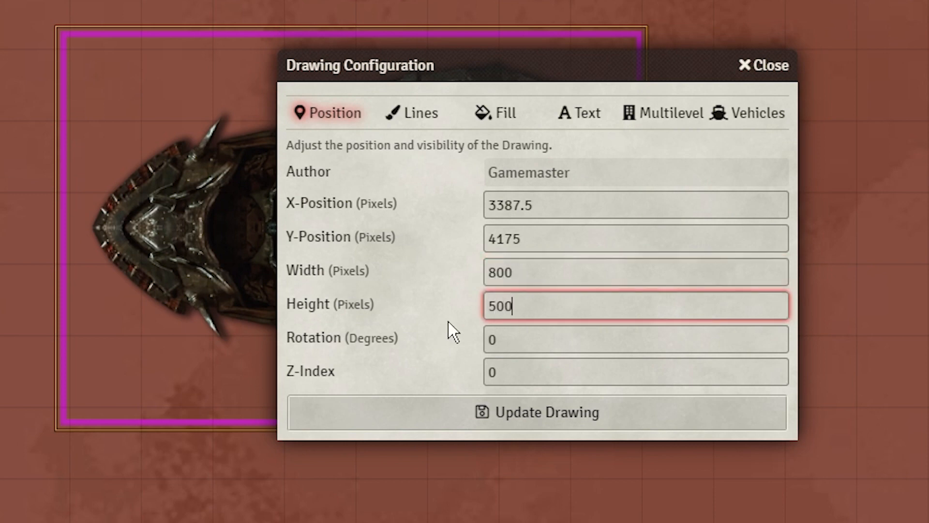
{"action": "left_click", "coordinate": [756, 112]}
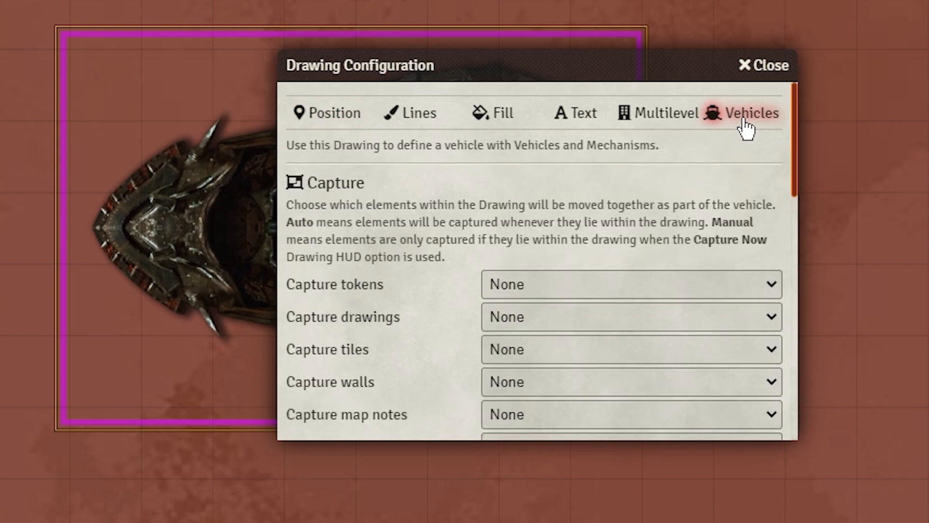
{"action": "left_click", "coordinate": [630, 284]}
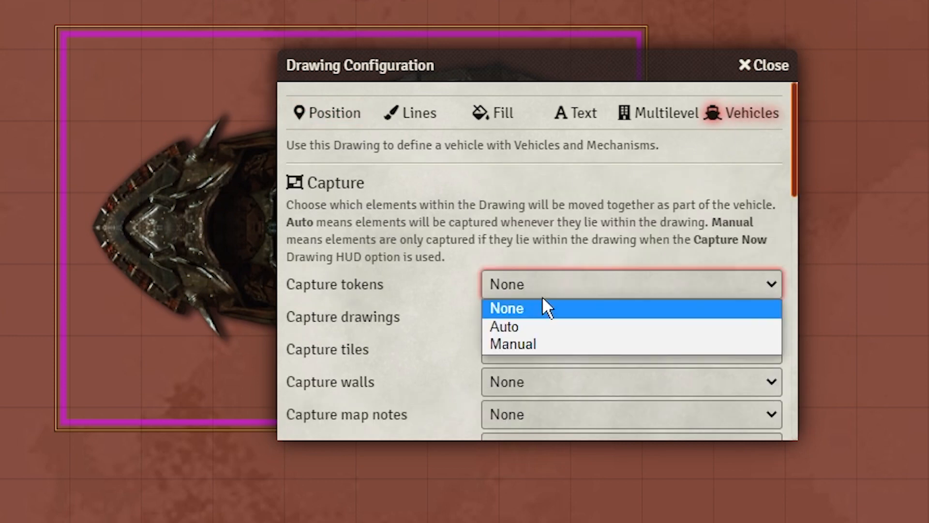
{"action": "left_click", "coordinate": [503, 326]}
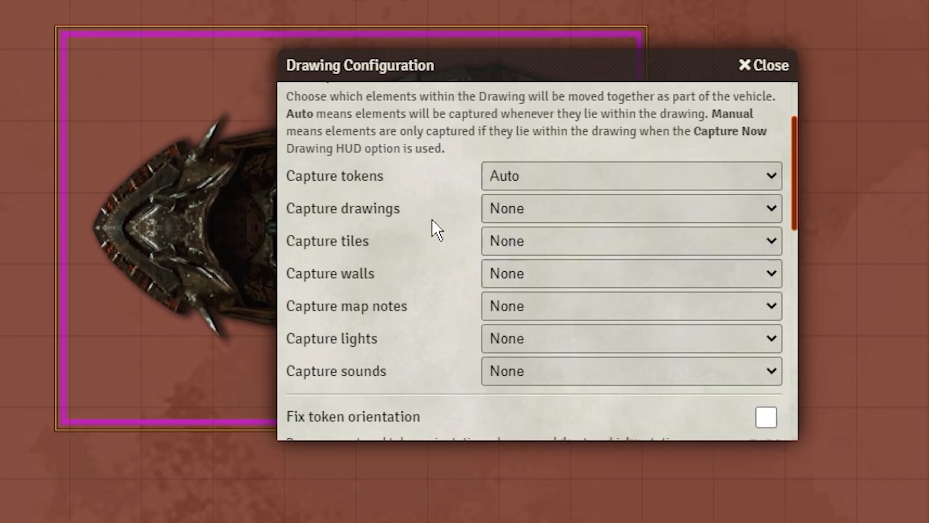
{"action": "left_click", "coordinate": [764, 64]}
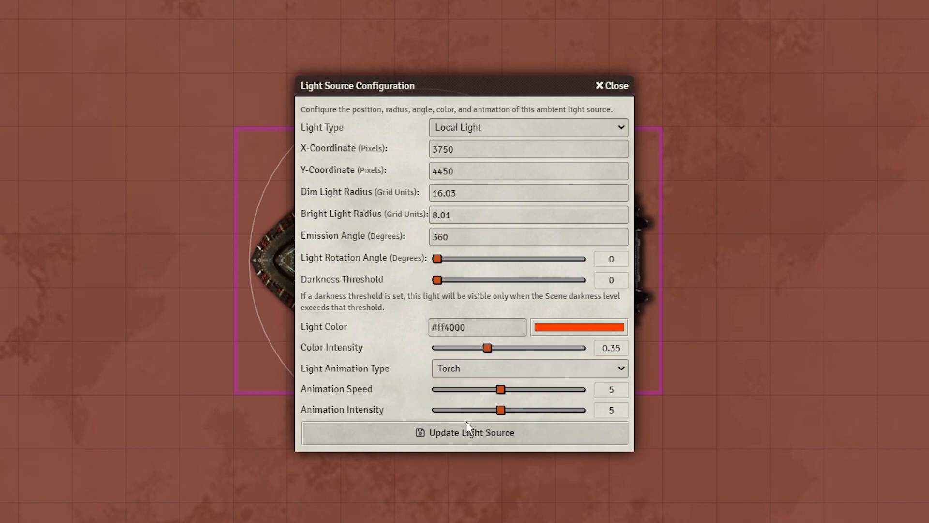
Step: Add an orange #ff4000 torch light source to the war machine
{"action": "left_click", "coordinate": [610, 85]}
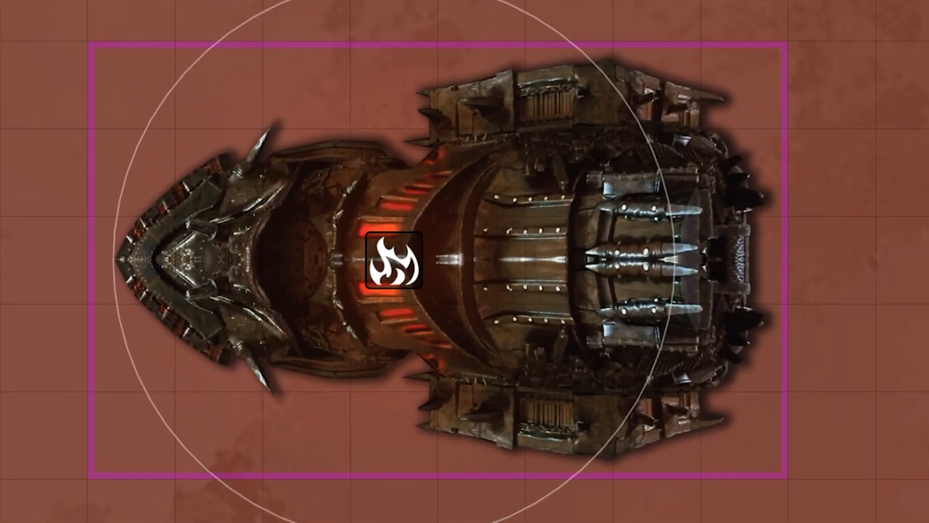
{"action": "left_click", "coordinate": [757, 17]}
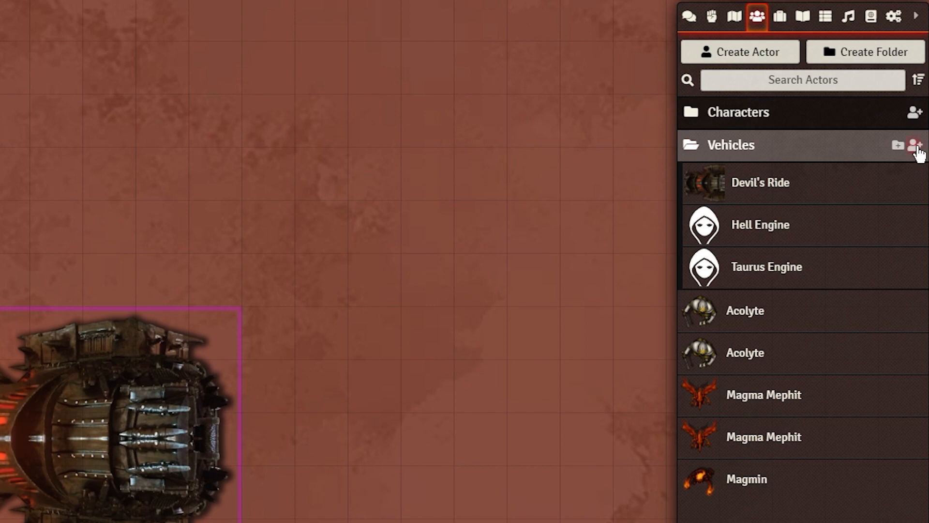
Step: Create a new actor named Giant Furnace in the Vehicles folder
{"action": "left_click", "coordinate": [914, 145]}
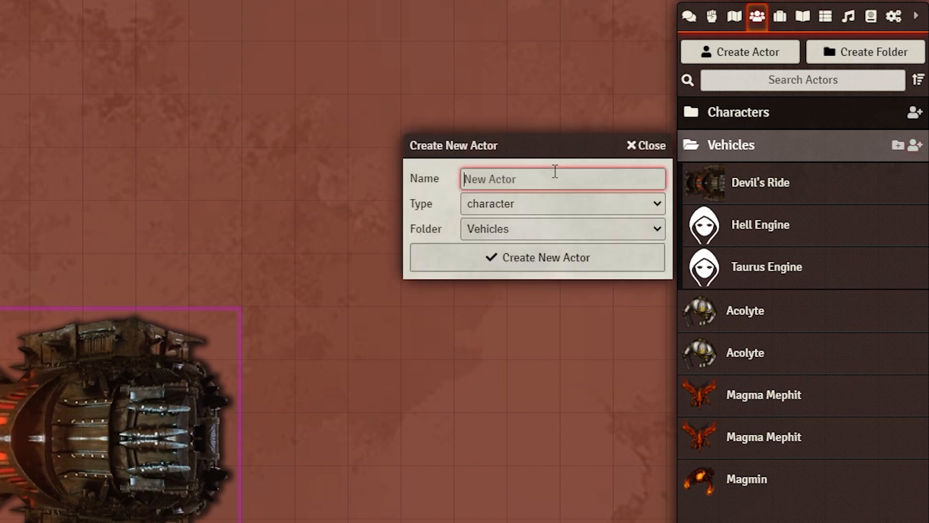
{"action": "type", "text": "Gian't"}
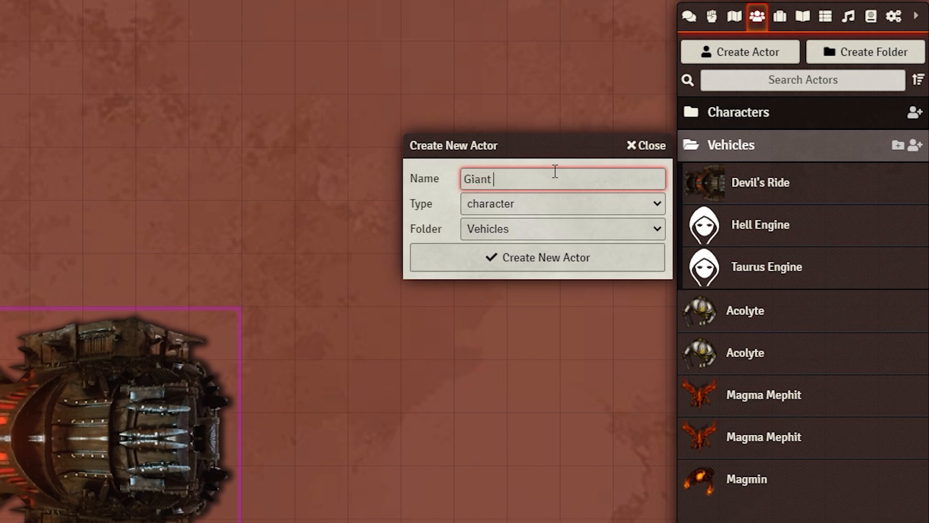
{"action": "type", "text": "Furnace"}
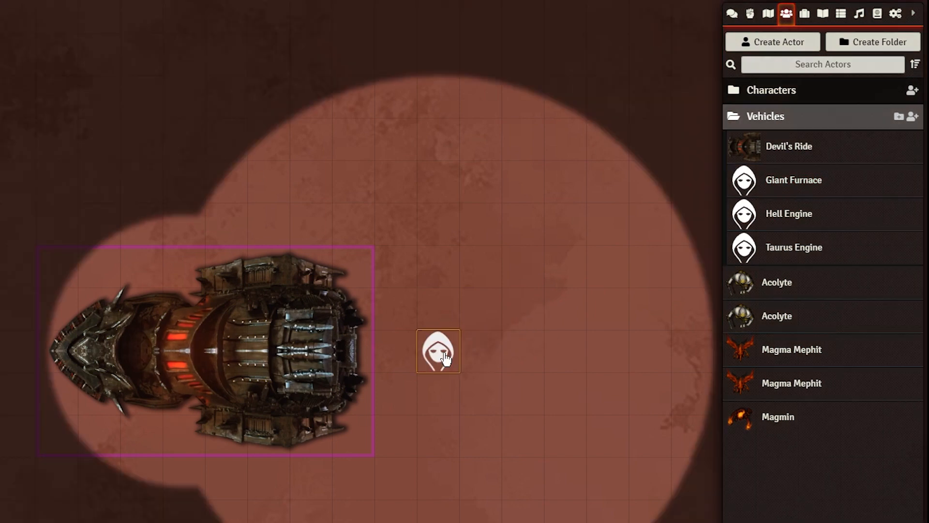
{"action": "mouse_move", "coordinate": [452, 397]}
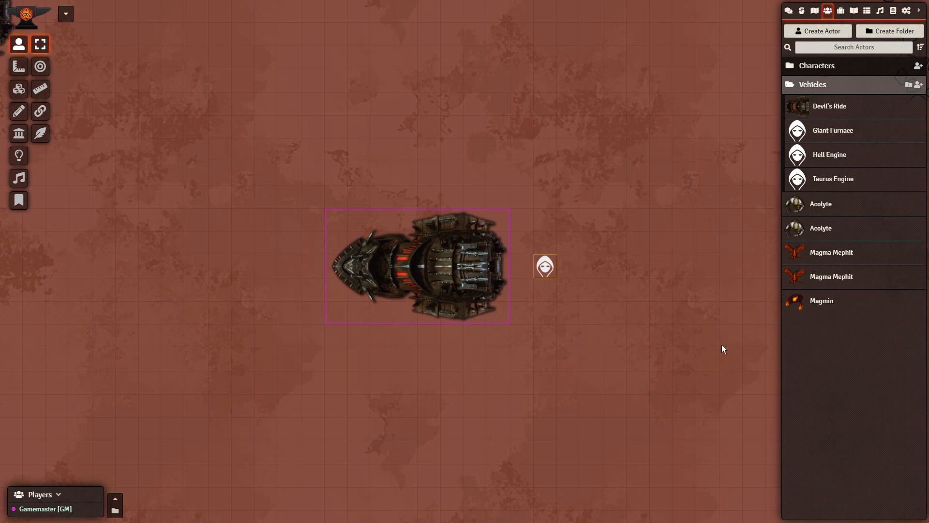
{"action": "mouse_move", "coordinate": [397, 237]}
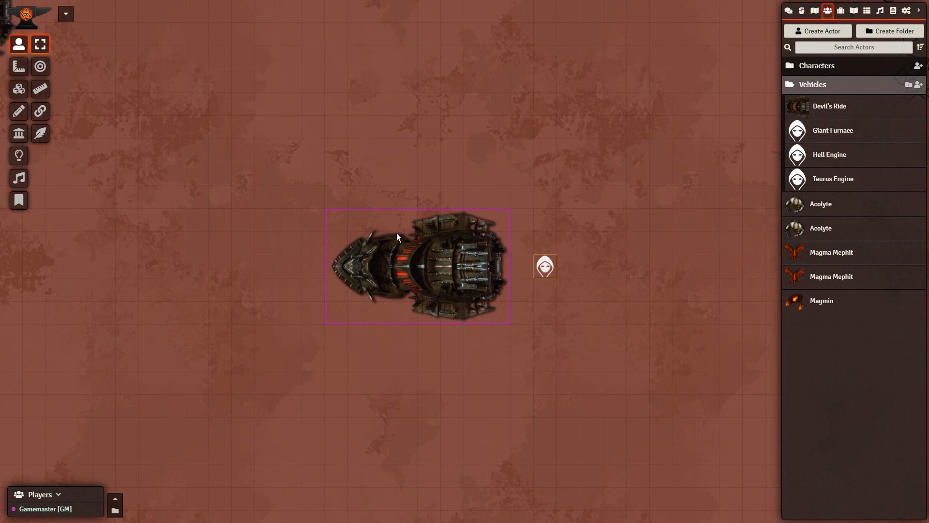
Step: Attach the war machine drawing and tile to the Giant Furnace token with Token Attacher
{"action": "left_click", "coordinate": [544, 265]}
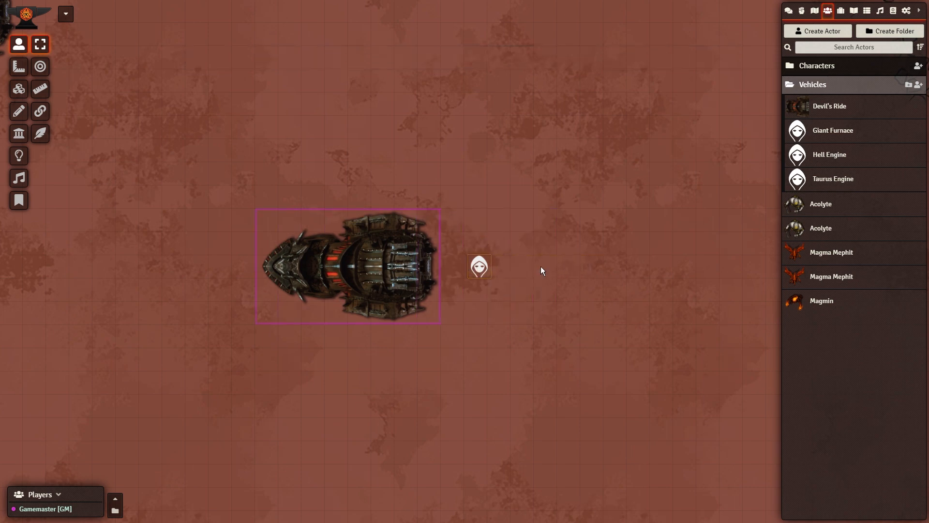
{"action": "left_click", "coordinate": [817, 65]}
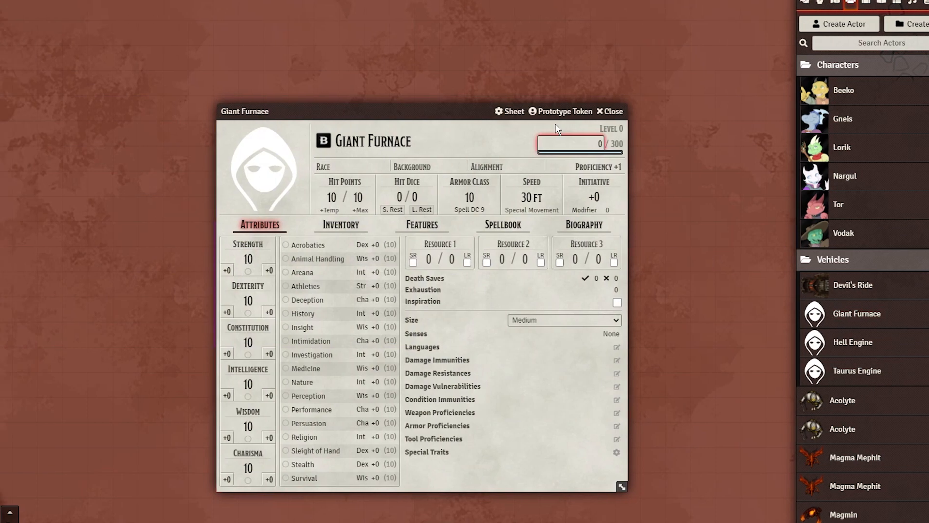
Step: Assign the placed furnace token with its attached vehicle as Giant Furnace's prototype token
{"action": "left_click", "coordinate": [560, 111]}
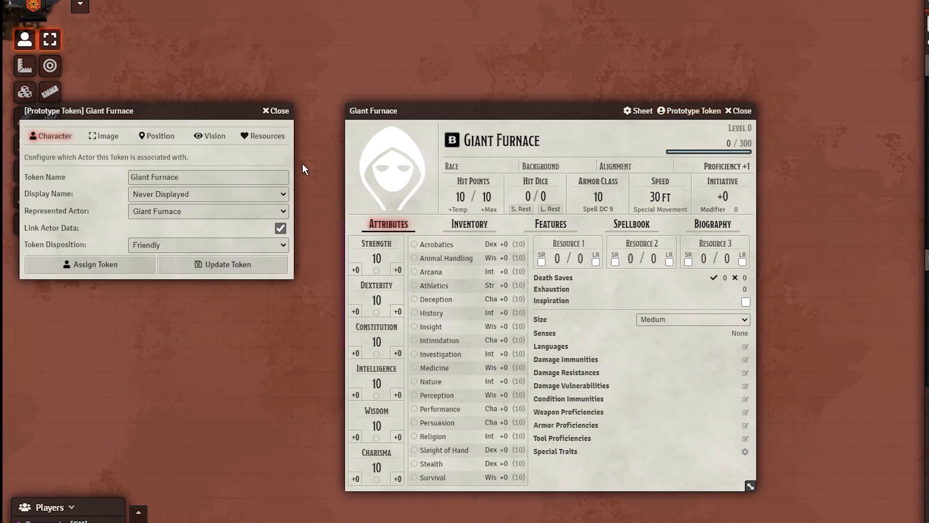
{"action": "mouse_move", "coordinate": [458, 112]}
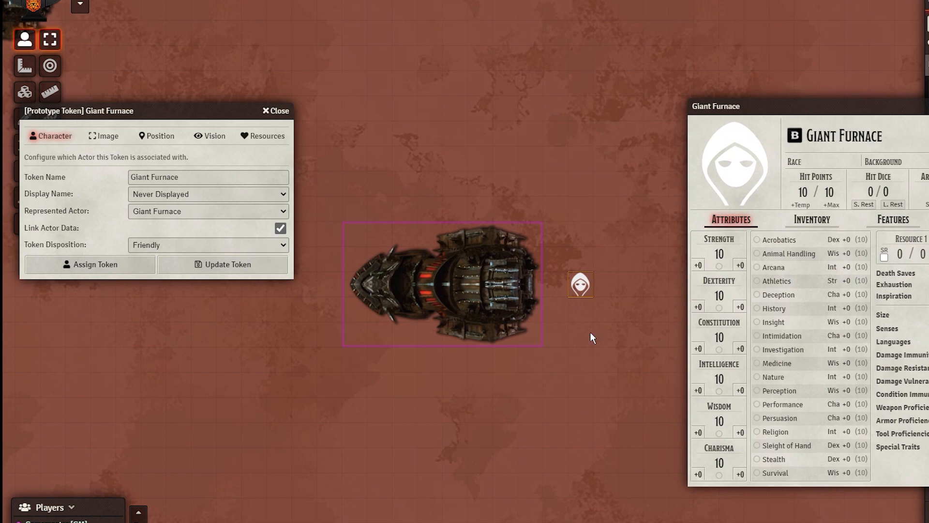
{"action": "left_click", "coordinate": [228, 265]}
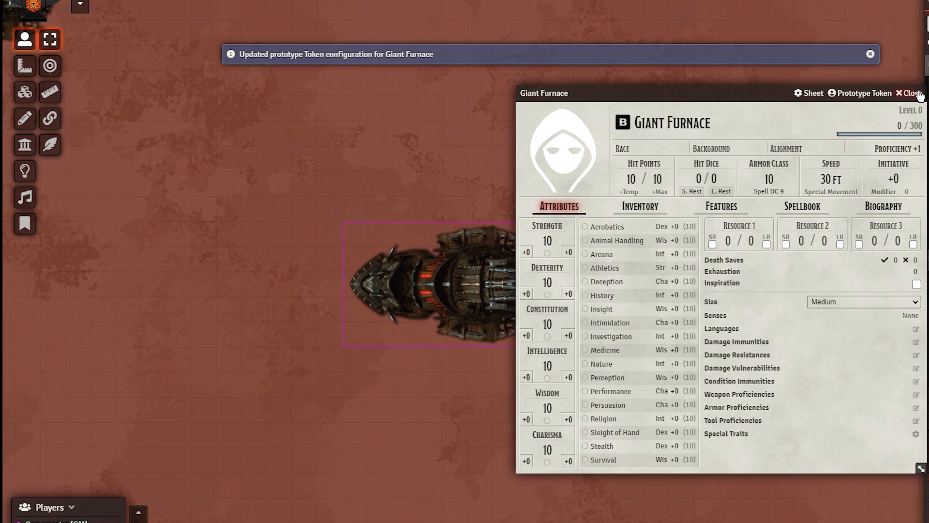
{"action": "left_click", "coordinate": [915, 93]}
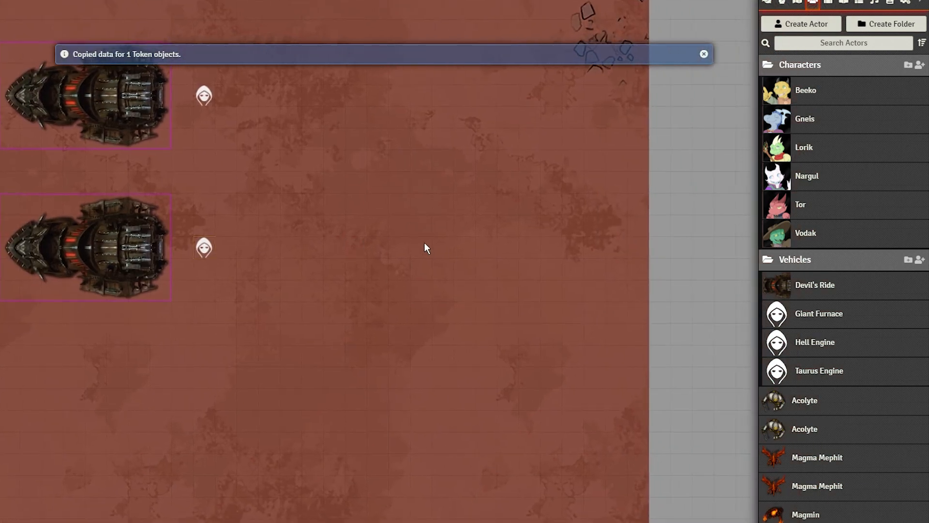
Step: Paste another complete Giant Furnace war machine prefab onto the map
{"action": "key", "text": "ctrl+v"}
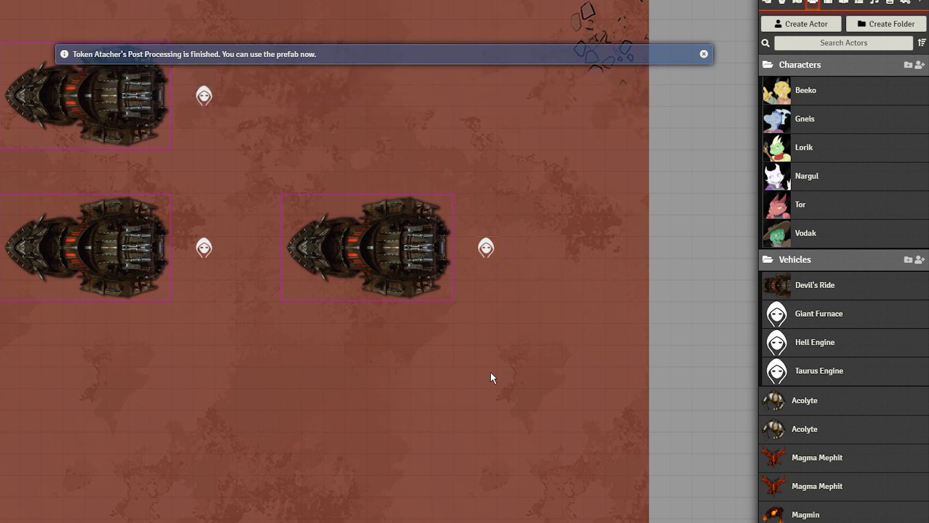
{"action": "left_click", "coordinate": [704, 54]}
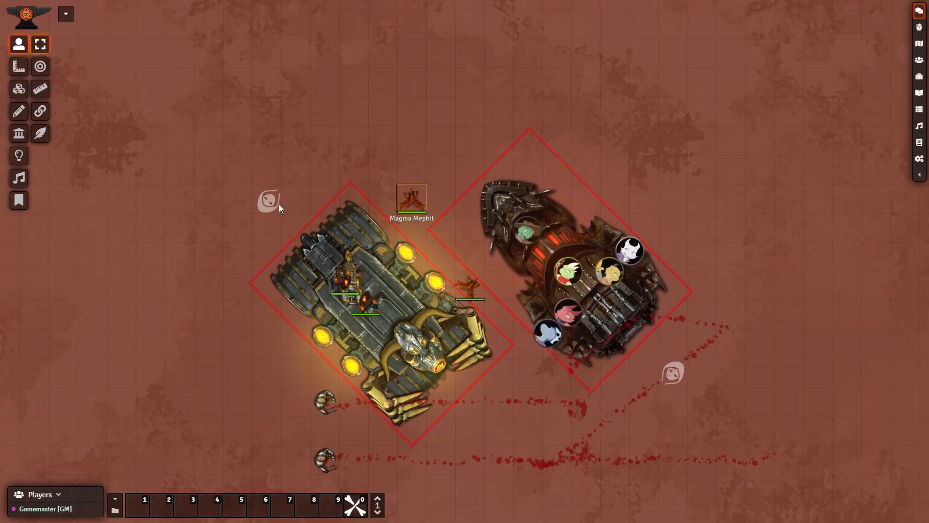
Step: Return to the desert battle scene and select the hooded token beside the vehicles
{"action": "left_click", "coordinate": [268, 199]}
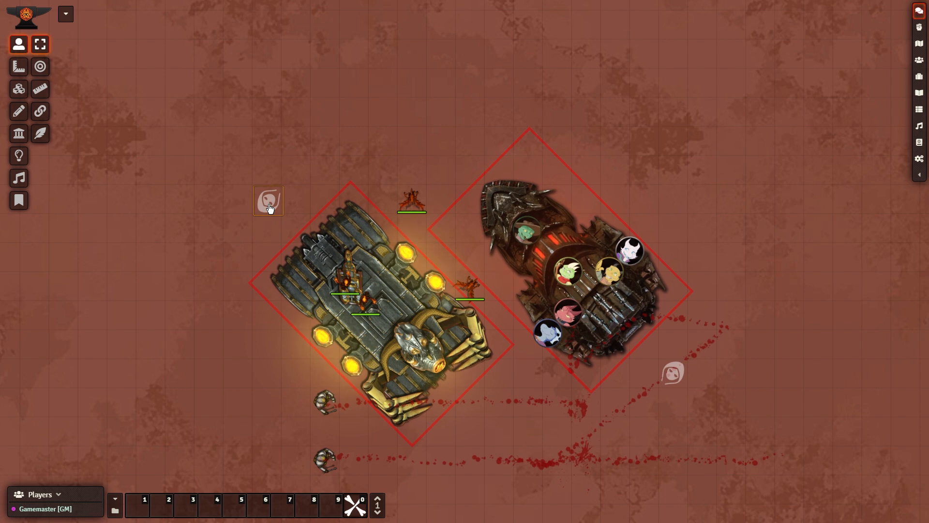